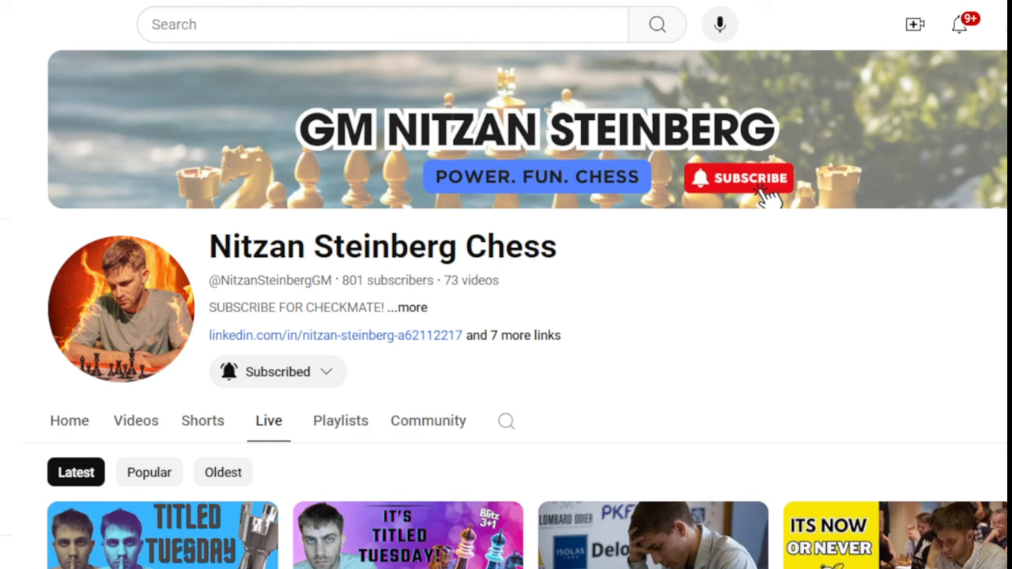
{"action": "mouse_move", "coordinate": [934, 365]}
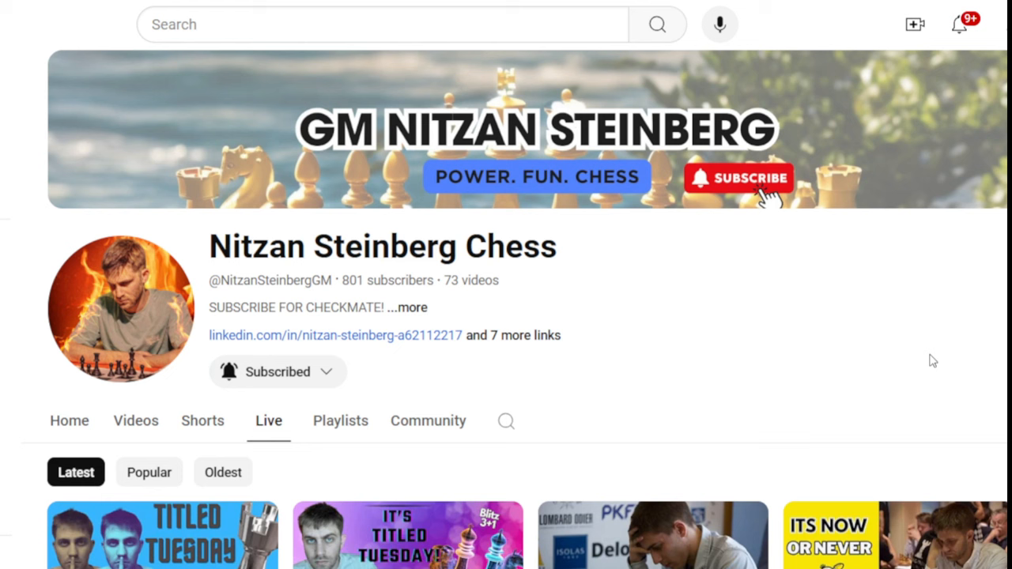
{"action": "mouse_move", "coordinate": [932, 348]}
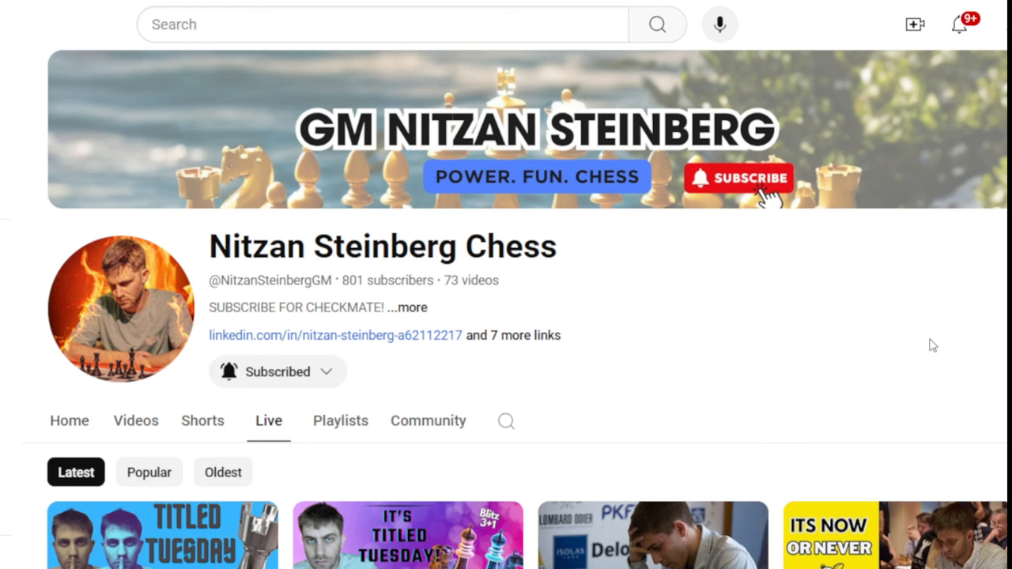
{"action": "mouse_move", "coordinate": [135, 427]}
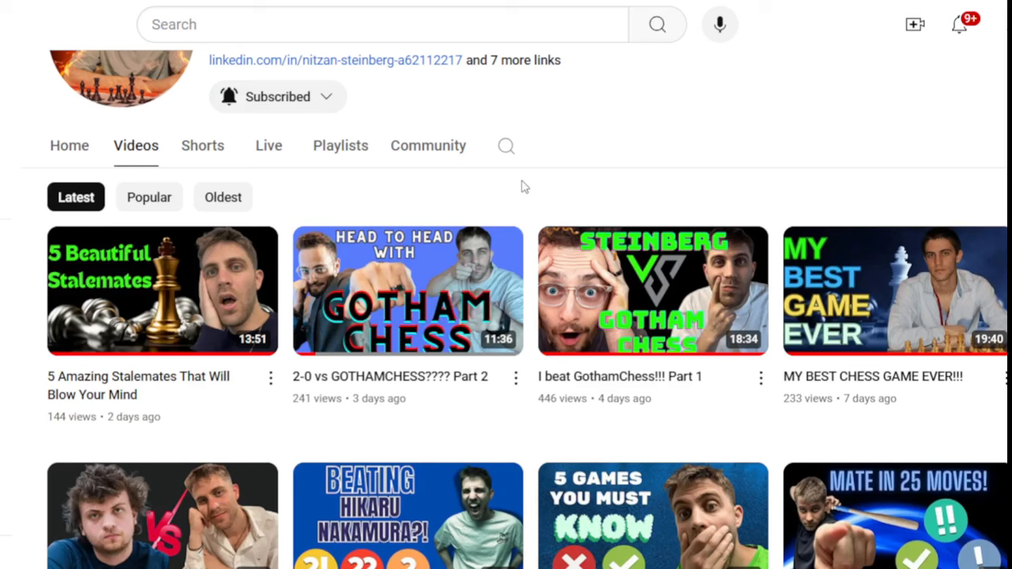
{"action": "mouse_move", "coordinate": [598, 143]}
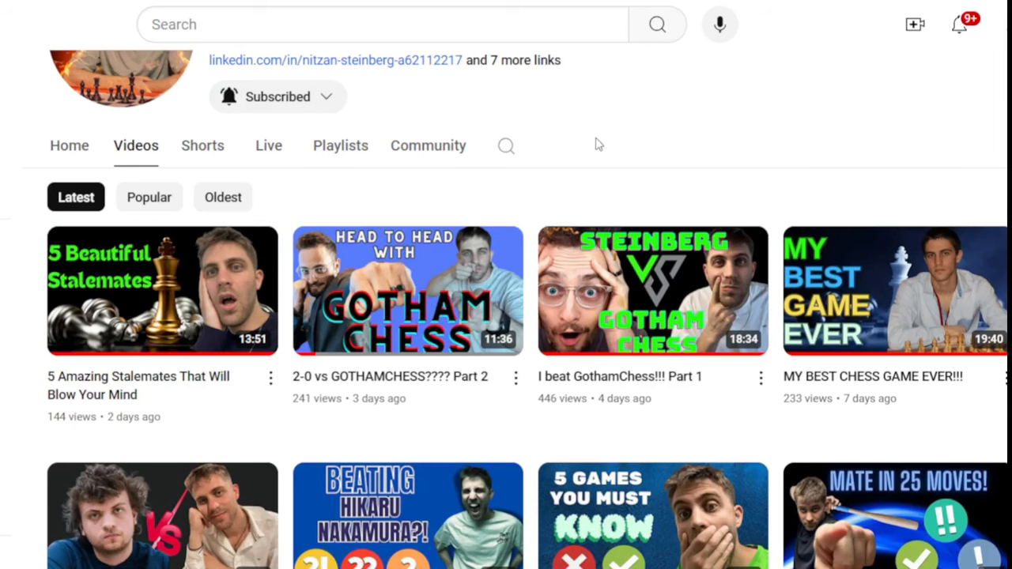
{"action": "mouse_move", "coordinate": [619, 139]}
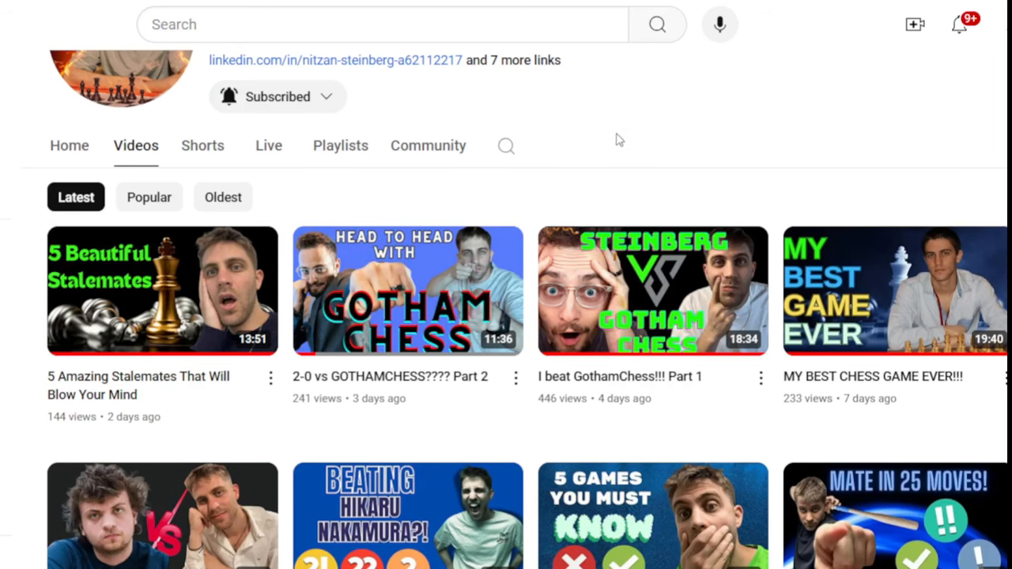
- Scroll down through the channel's recent video uploads, then back up to the header
{"action": "scroll", "scroll_direction": "down", "scroll_amount": 3}
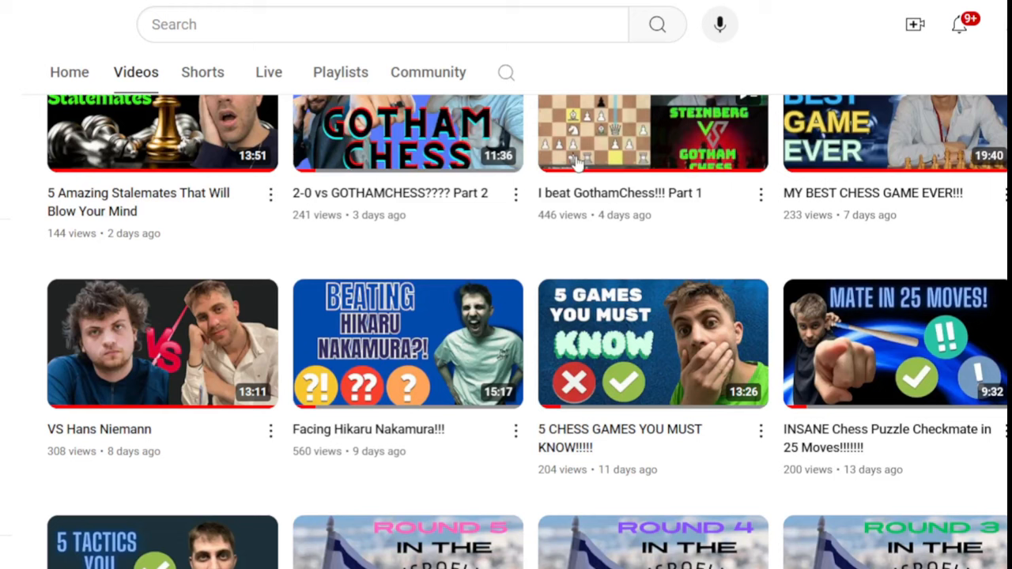
{"action": "mouse_move", "coordinate": [154, 415]}
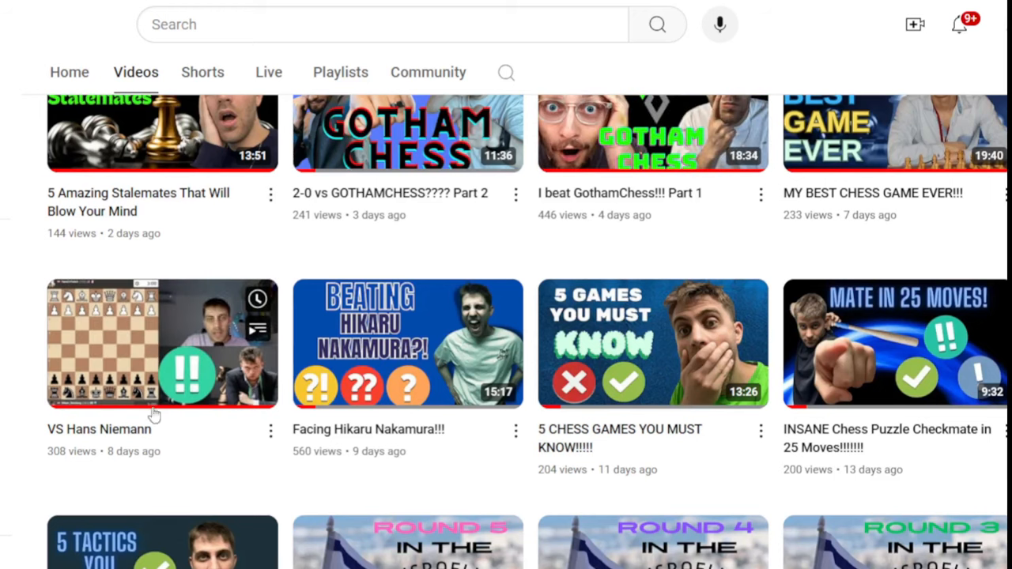
{"action": "mouse_move", "coordinate": [221, 496]}
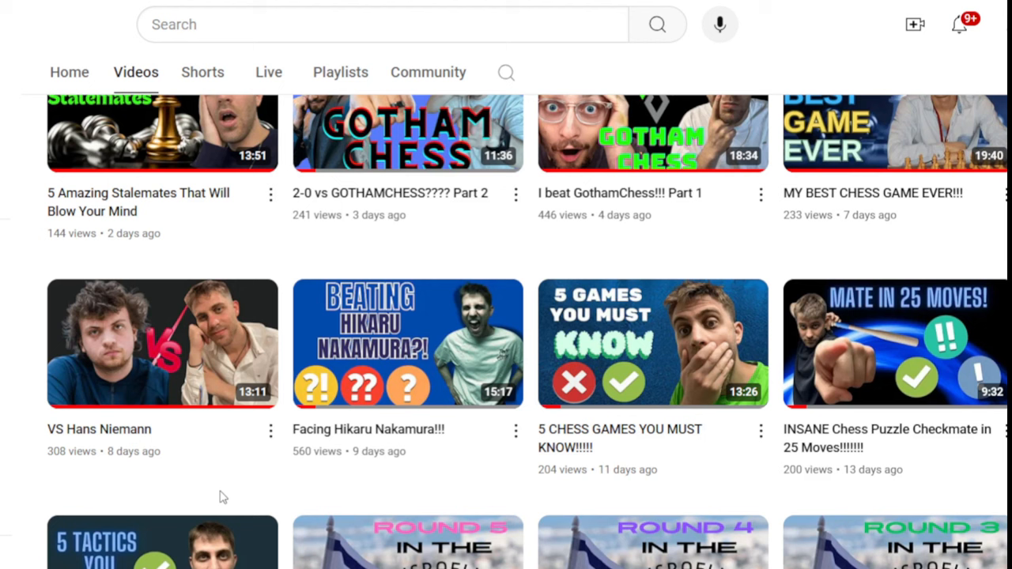
{"action": "mouse_move", "coordinate": [407, 343]}
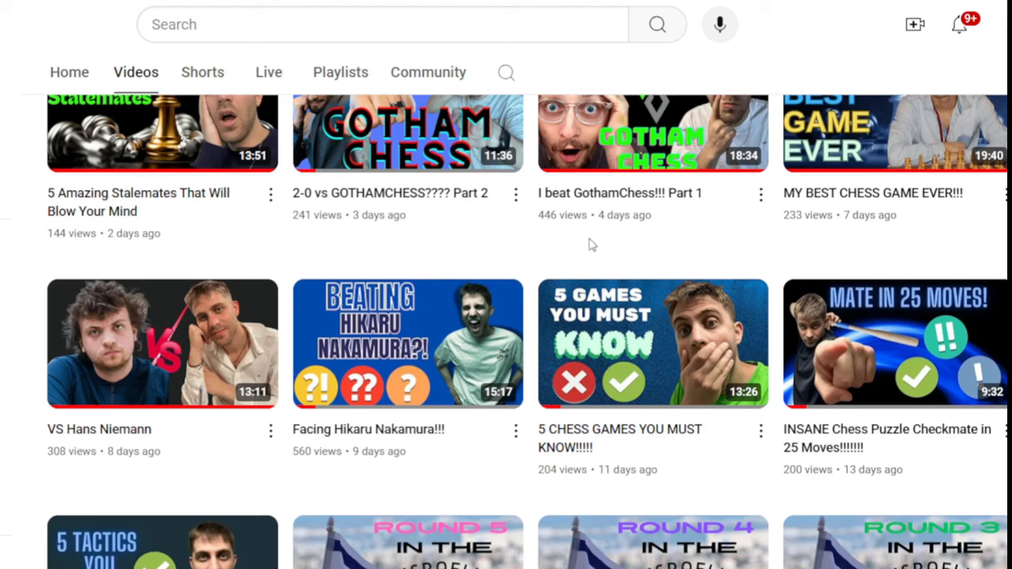
{"action": "mouse_move", "coordinate": [589, 248]}
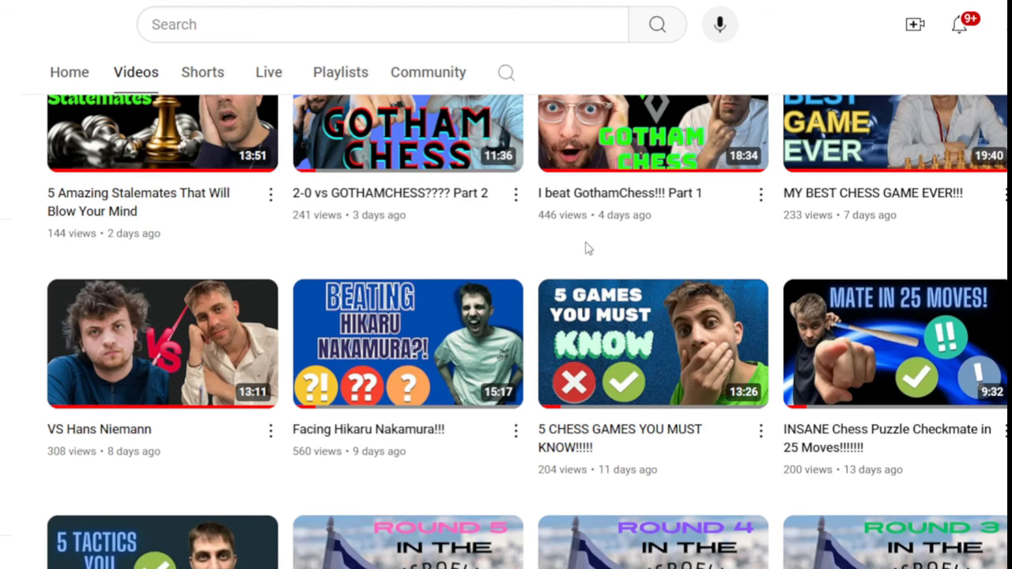
{"action": "scroll", "scroll_direction": "up", "scroll_amount": 3}
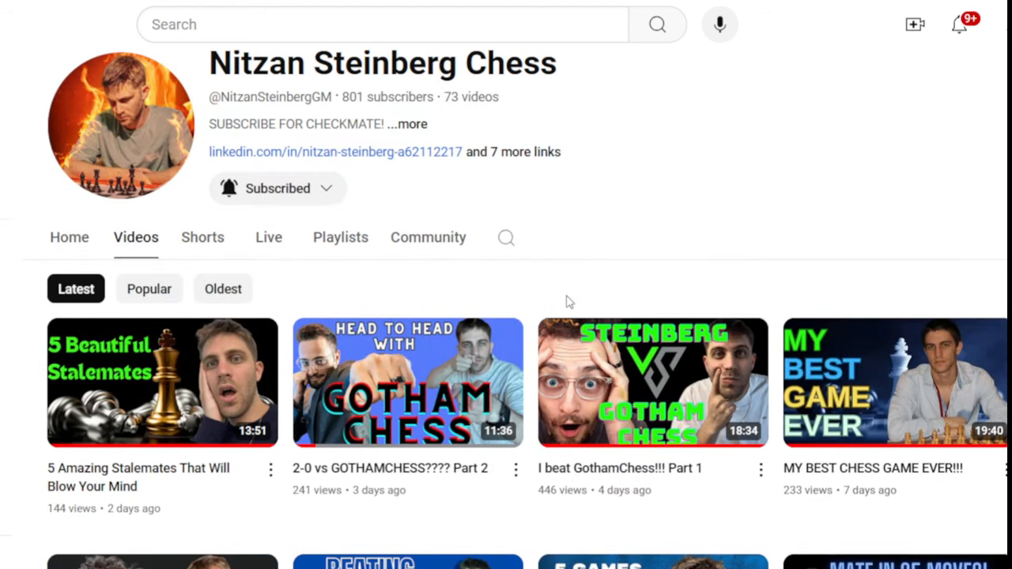
{"action": "left_click", "coordinate": [339, 237]}
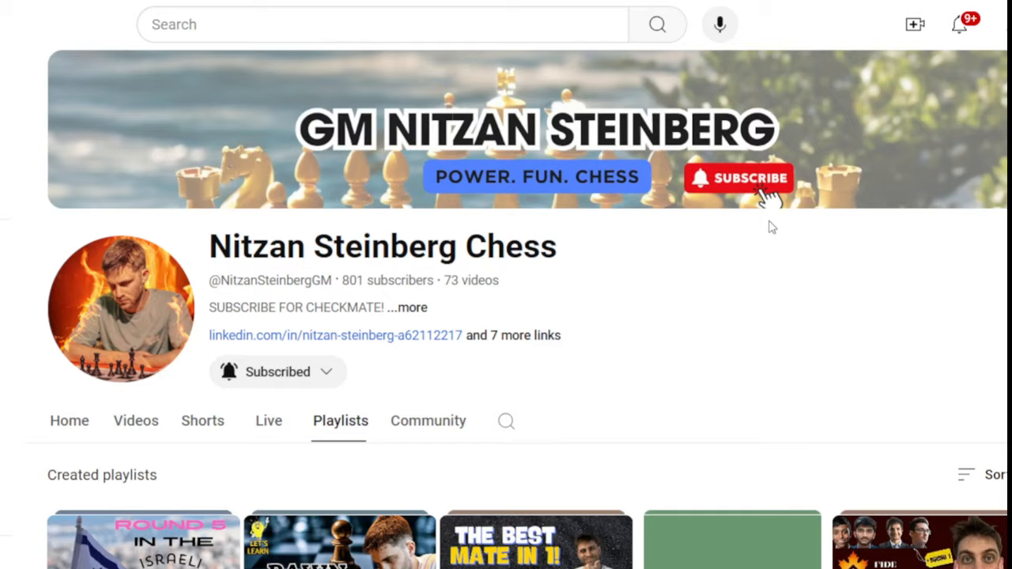
{"action": "scroll", "scroll_direction": "down", "scroll_amount": 3}
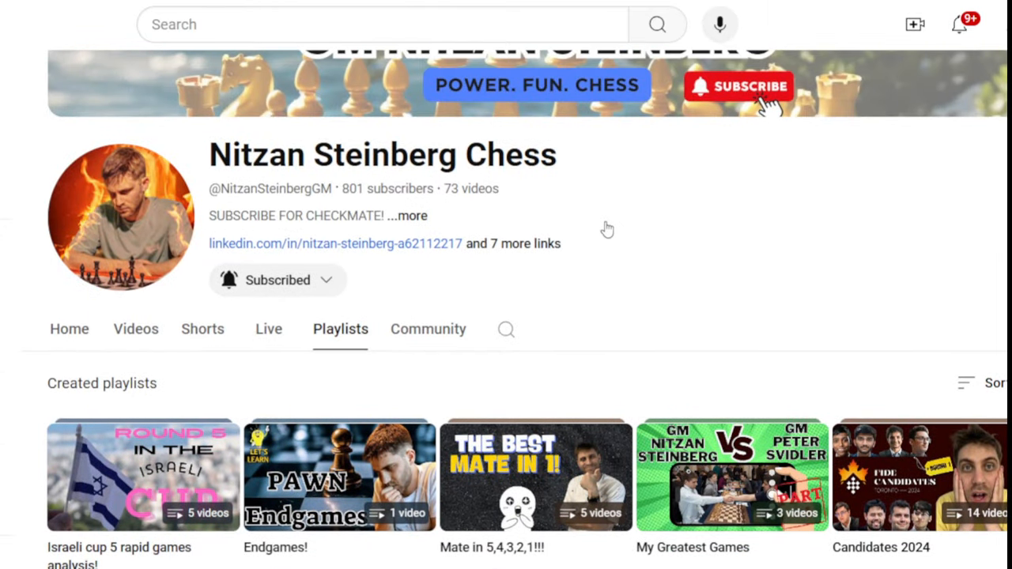
{"action": "left_click", "coordinate": [268, 329]}
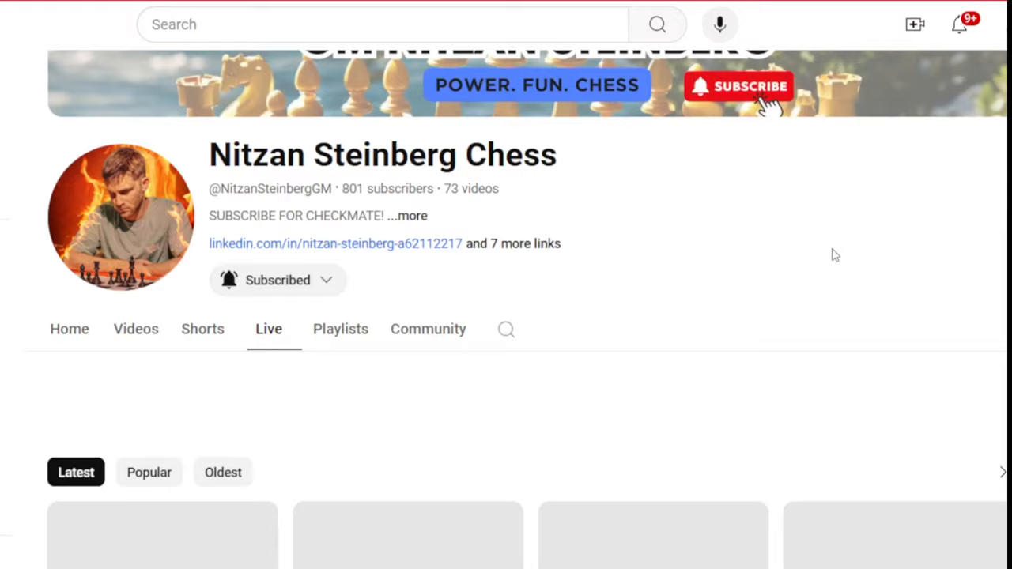
{"action": "scroll", "scroll_direction": "down", "scroll_amount": 3}
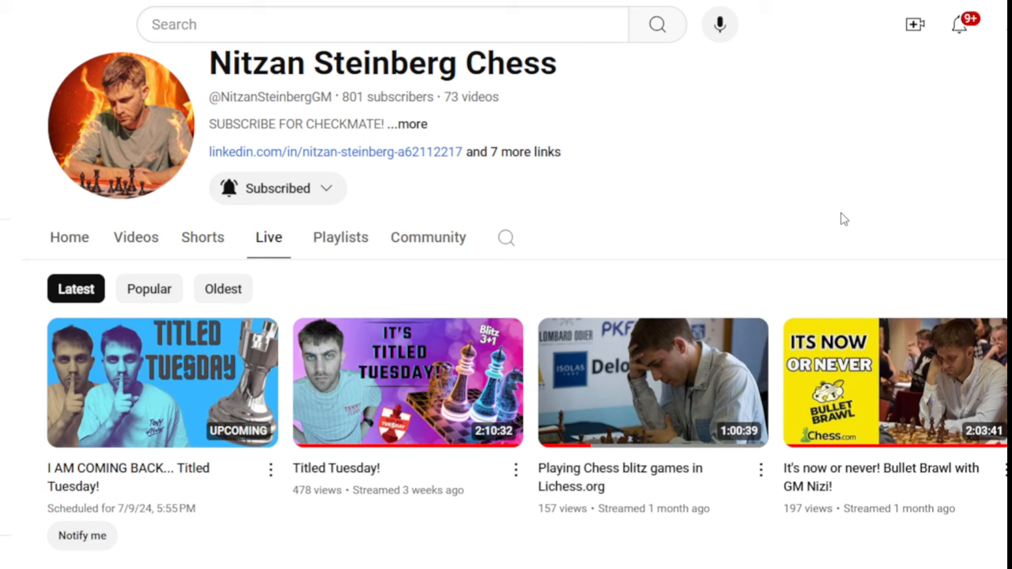
{"action": "mouse_move", "coordinate": [190, 385]}
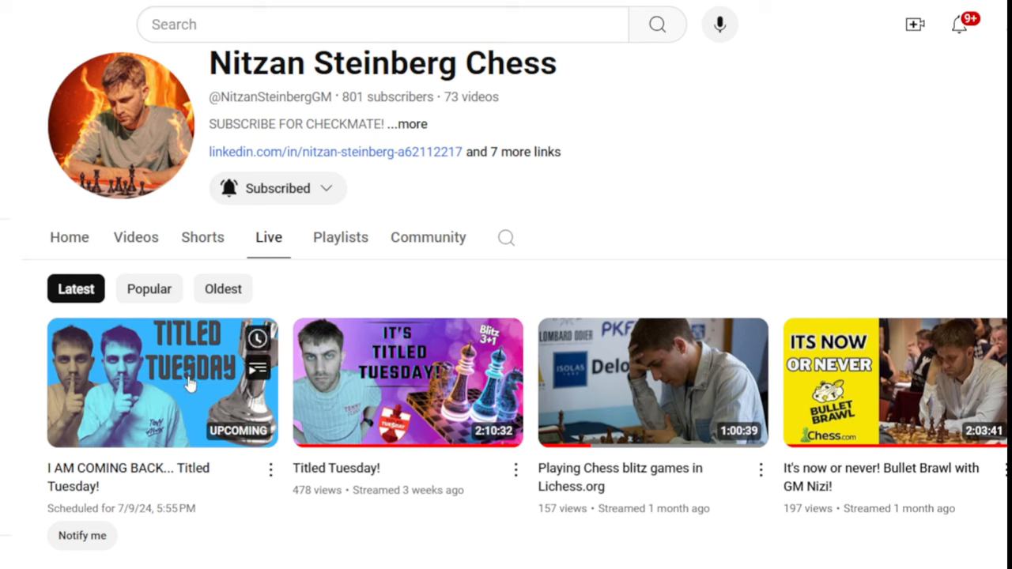
{"action": "mouse_move", "coordinate": [709, 274]}
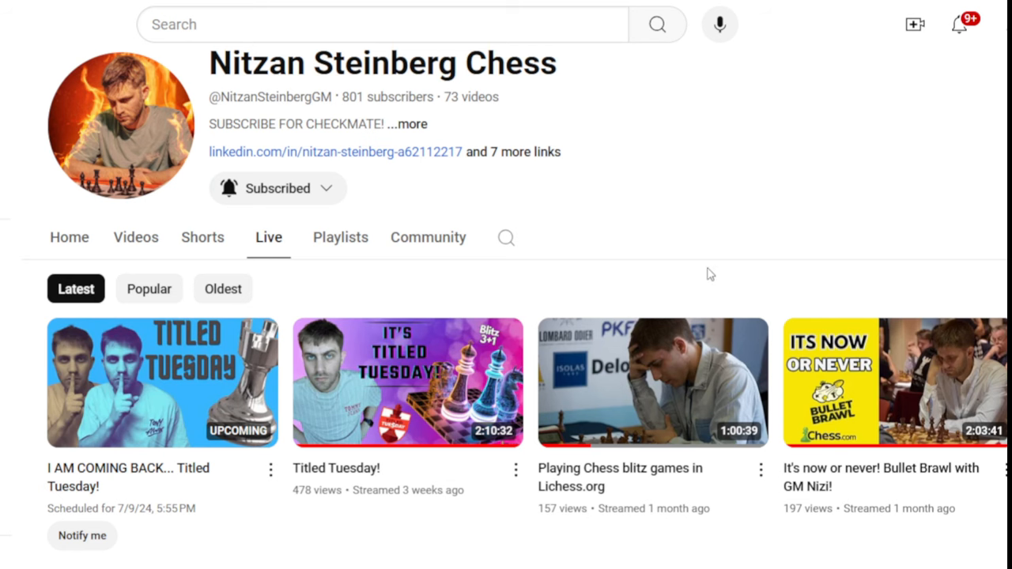
{"action": "mouse_move", "coordinate": [719, 230]}
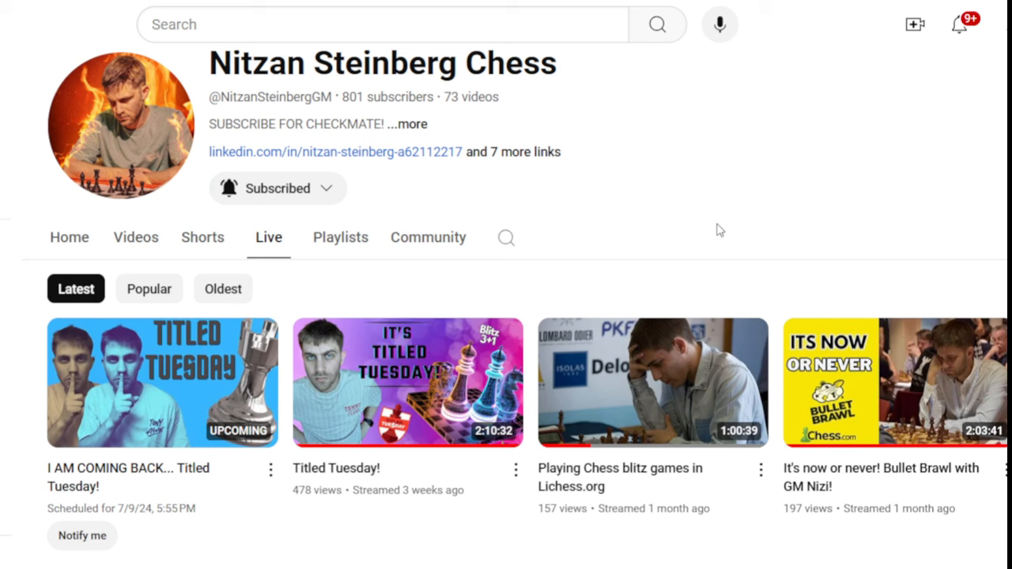
{"action": "mouse_move", "coordinate": [285, 196]}
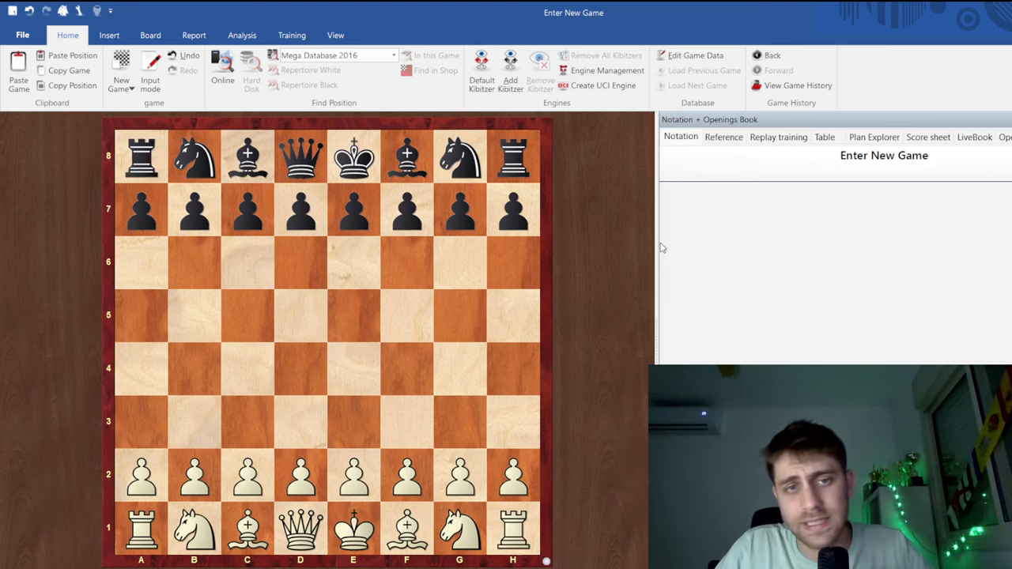
{"action": "mouse_move", "coordinate": [445, 350]}
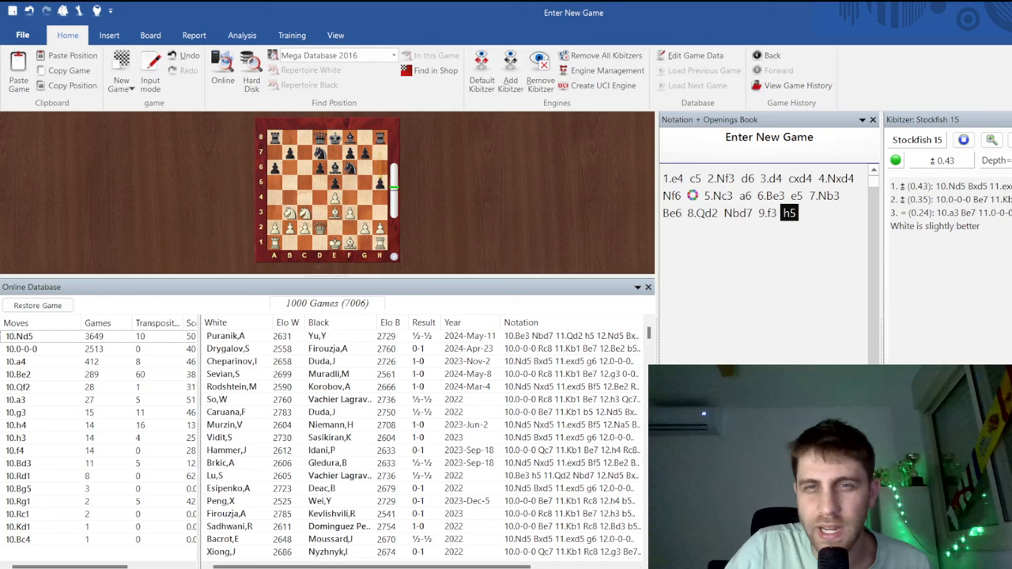
- Bring up Stockfish 15's evaluation for the Sicilian position after 9...h5
{"action": "left_click", "coordinate": [872, 119]}
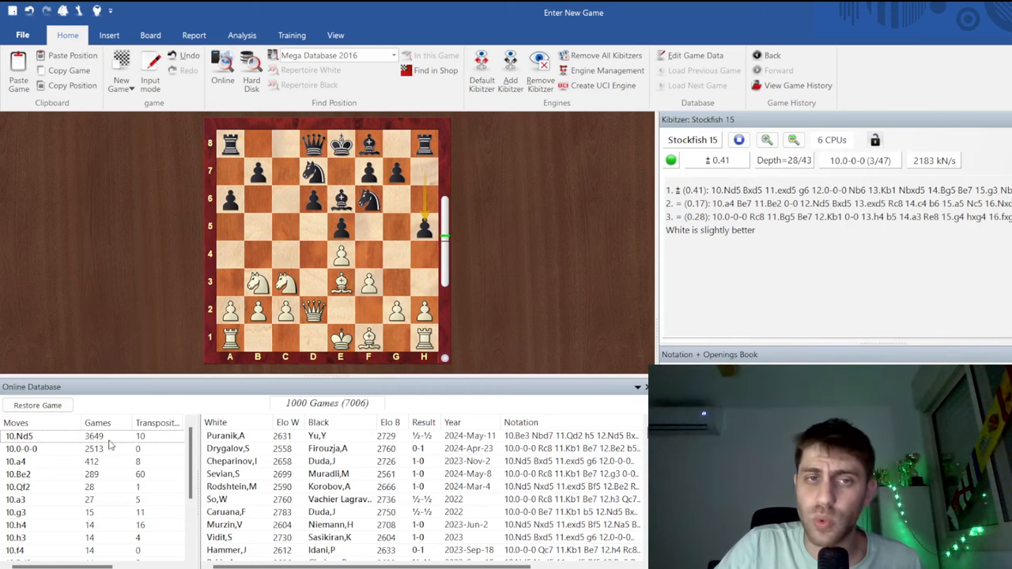
- Play 10.Nd5, the most popular continuation in the Online Database
{"action": "left_click", "coordinate": [312, 227]}
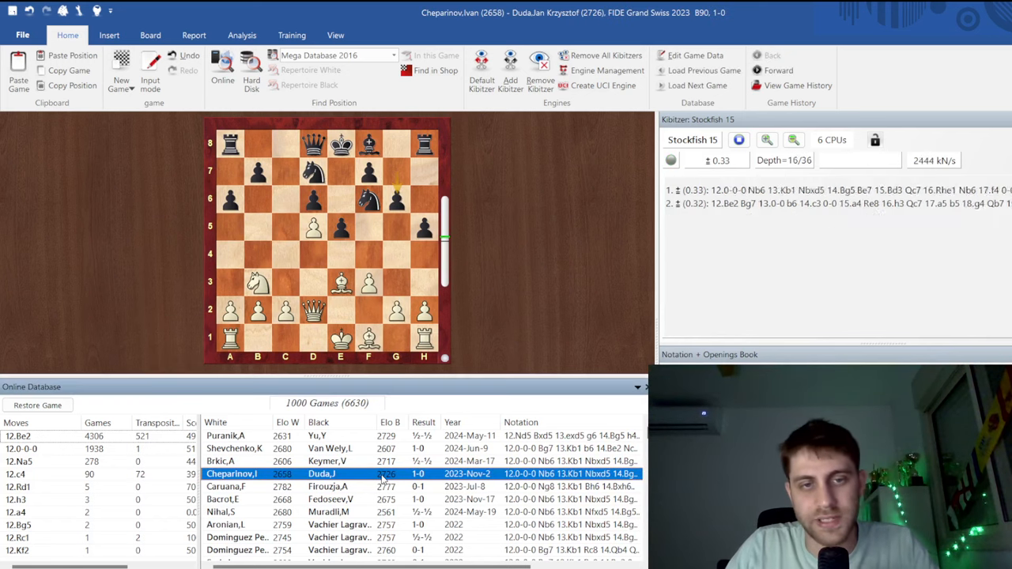
- Load four successive games from the Online Database list onto the board
{"action": "left_click", "coordinate": [326, 460]}
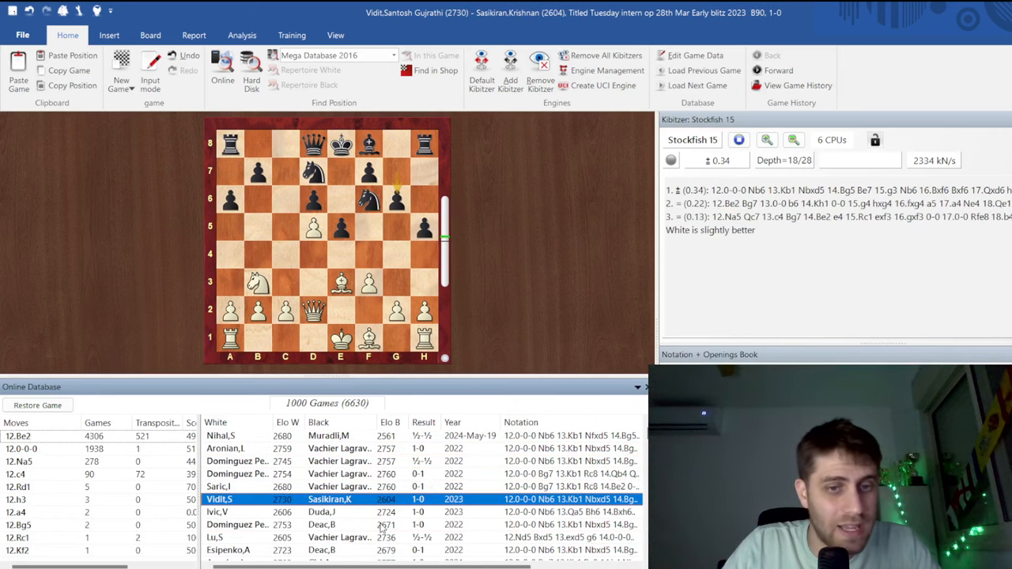
{"action": "left_click", "coordinate": [316, 524]}
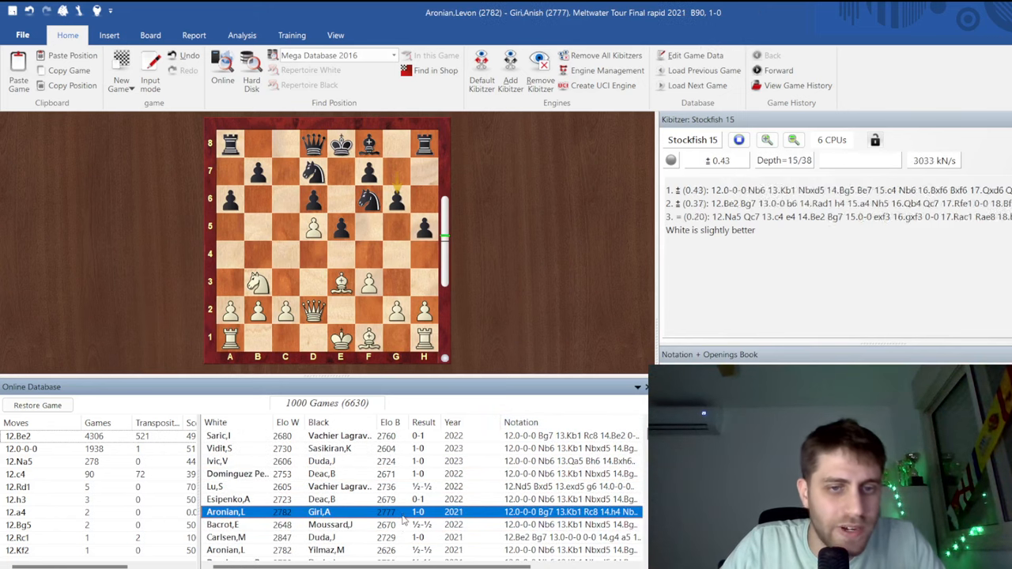
{"action": "left_click", "coordinate": [316, 549]}
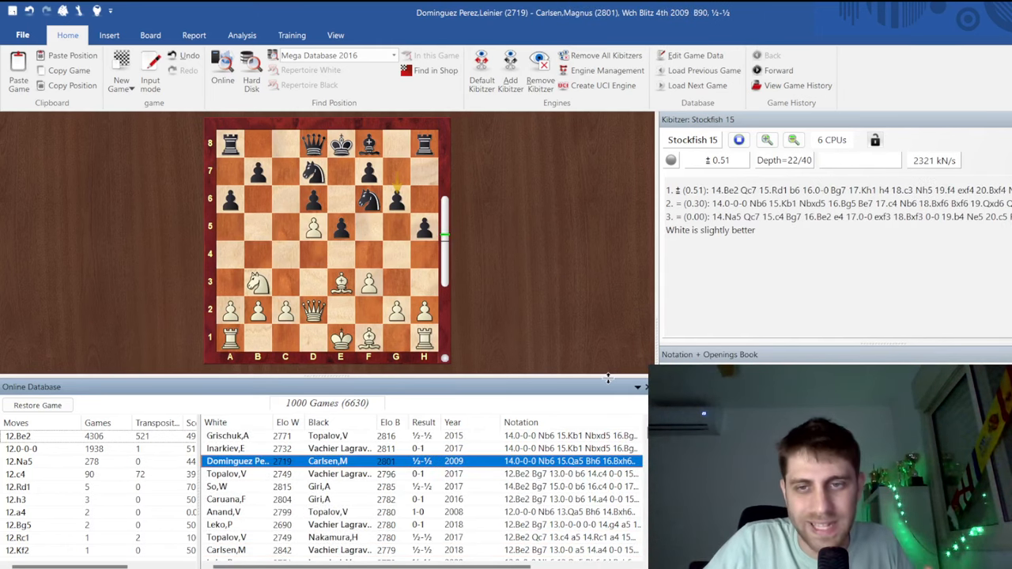
{"action": "left_click", "coordinate": [37, 405]}
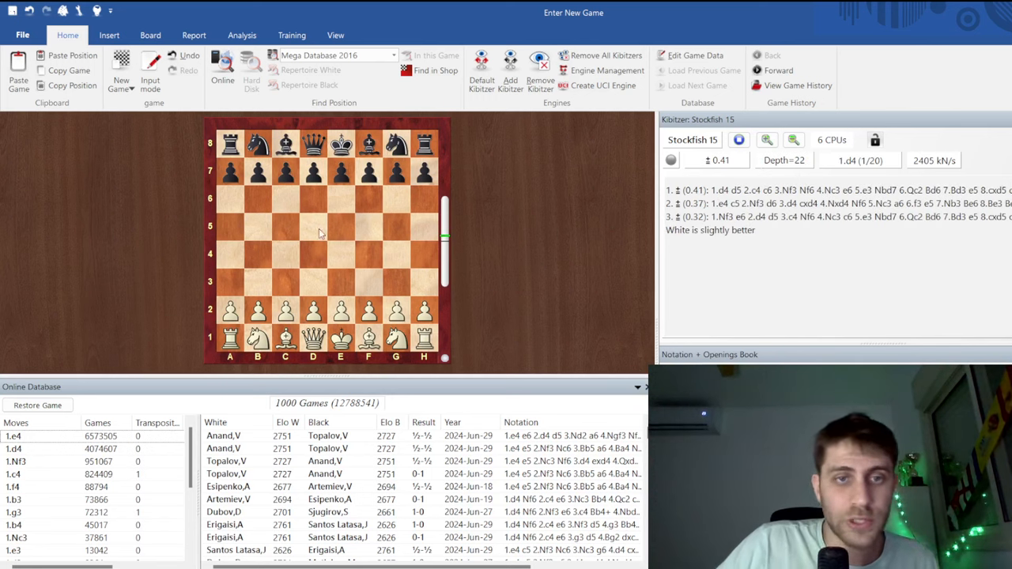
{"action": "left_click_drag", "start_coordinate": [340, 312], "coordinate": [340, 255]}
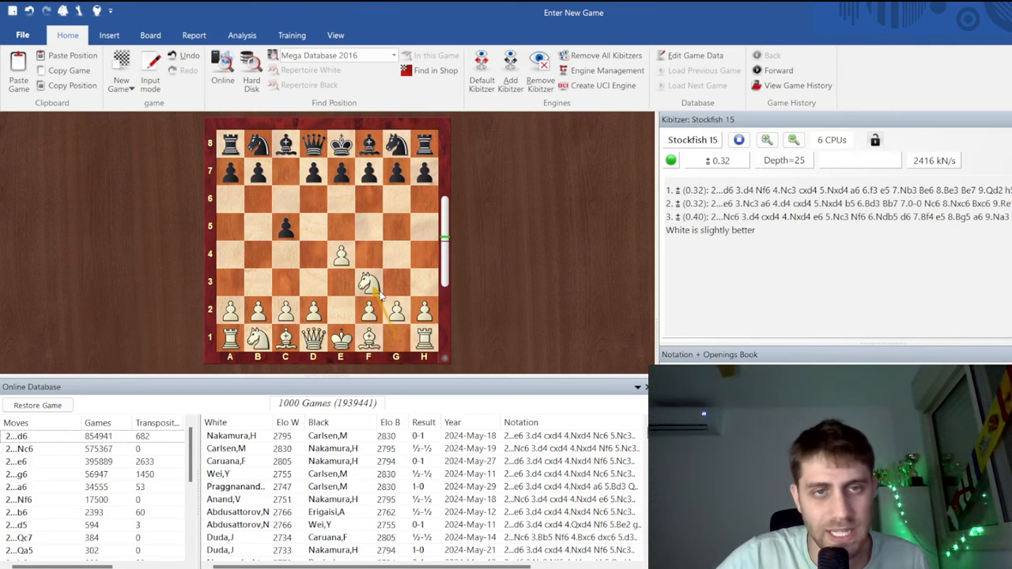
- Drag the b1 knight to c3 to play 2.Nc3
{"action": "left_click_drag", "start_coordinate": [365, 285], "coordinate": [285, 284]}
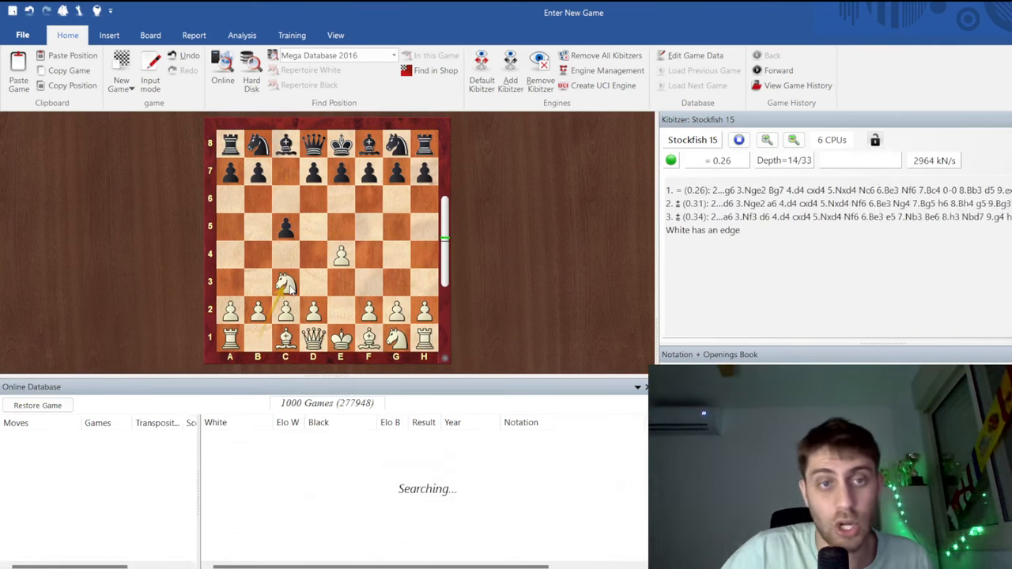